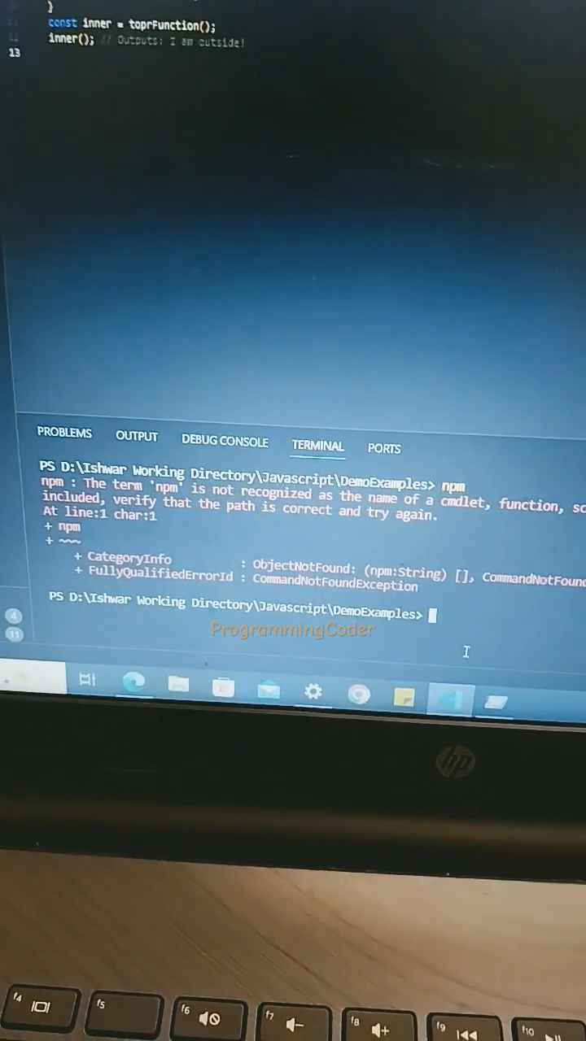
text(no)
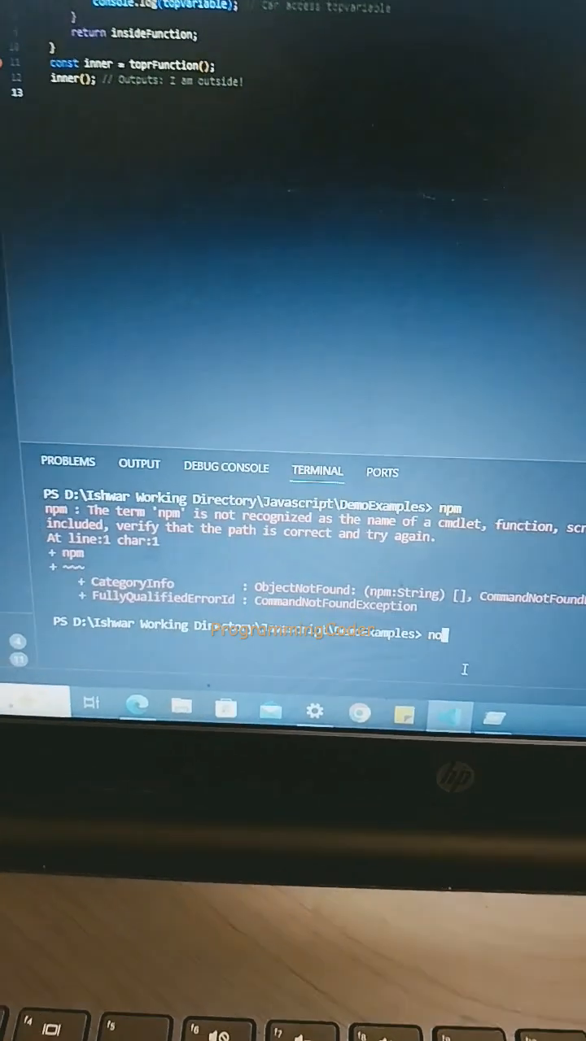